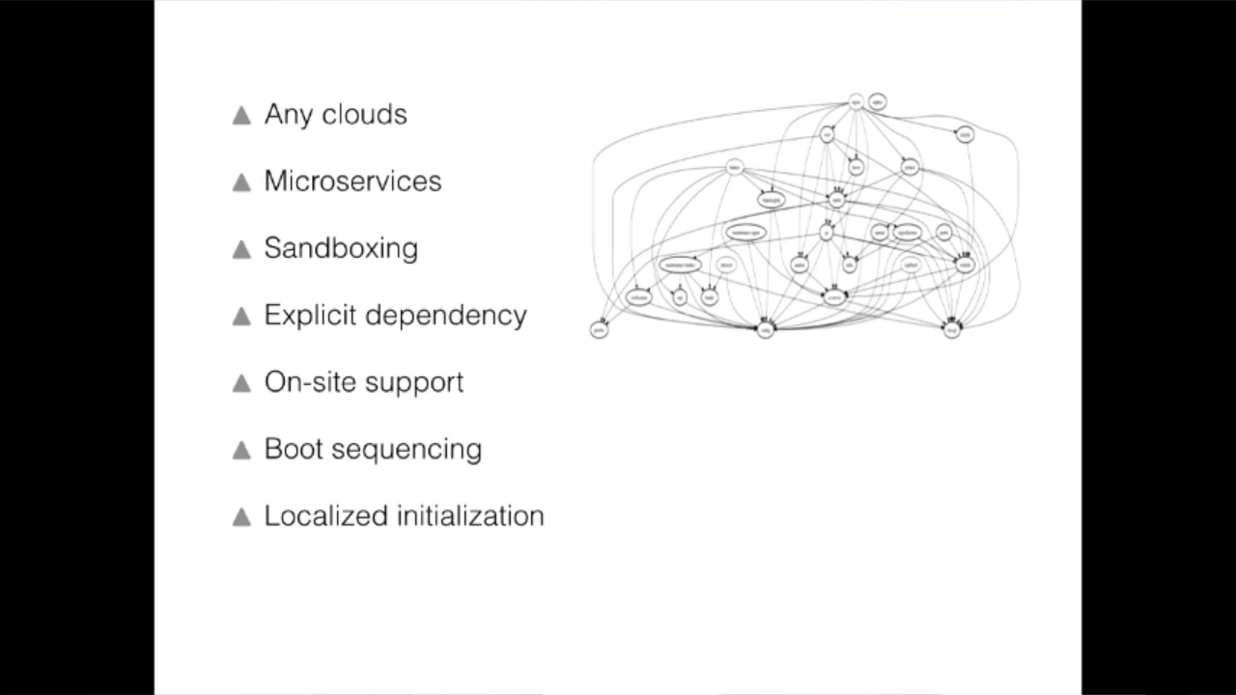
# Advance the slide build to reveal the eighth bullet, "In-place upgrade".
pyautogui.press('right')
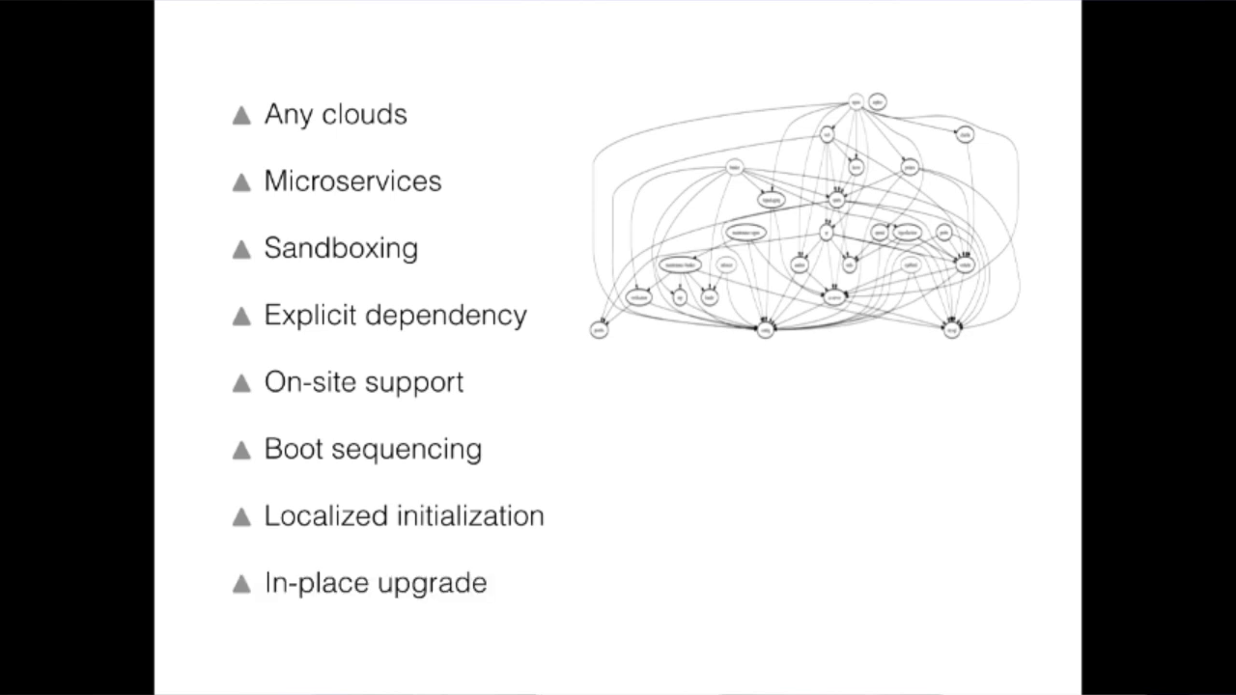